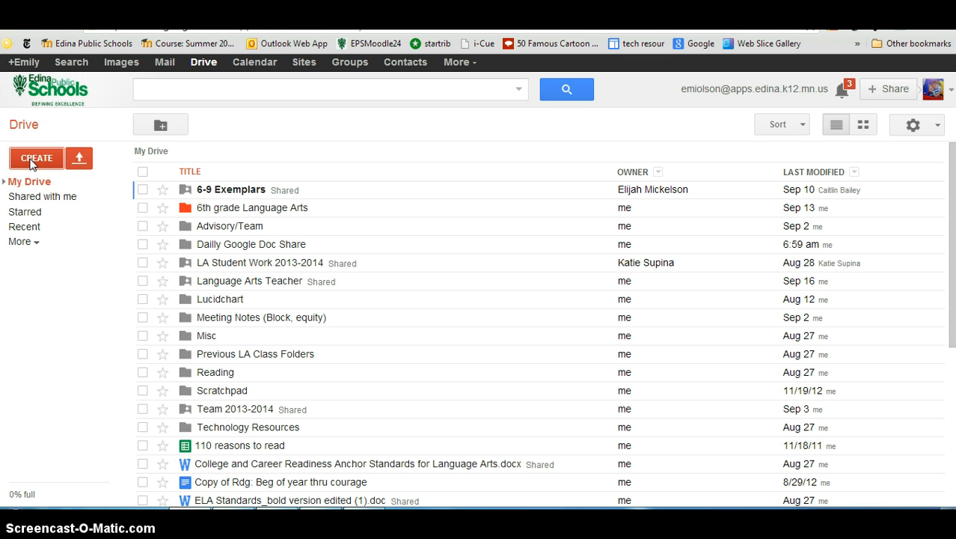
Create a new blank Google Doc from Drive's Create menu.
click(36, 159)
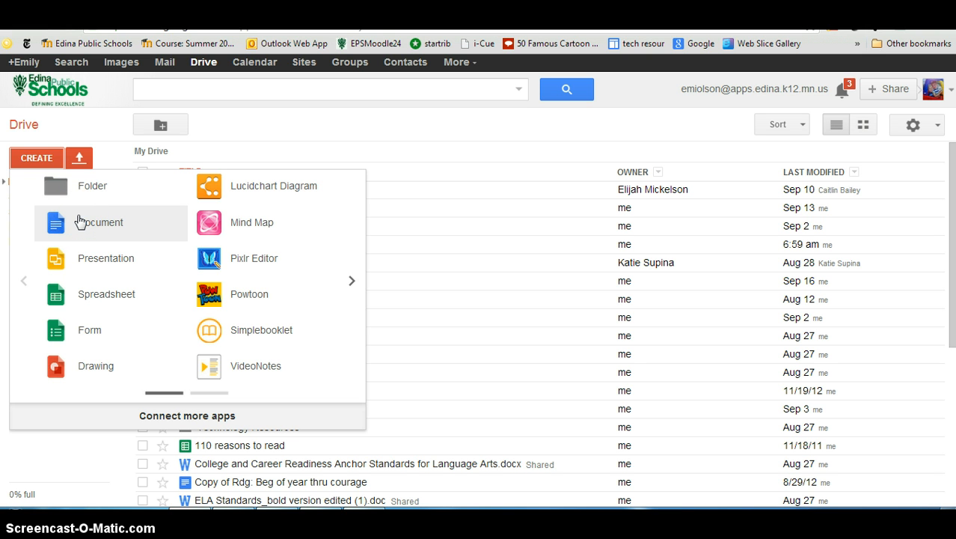
mouse_move(84, 266)
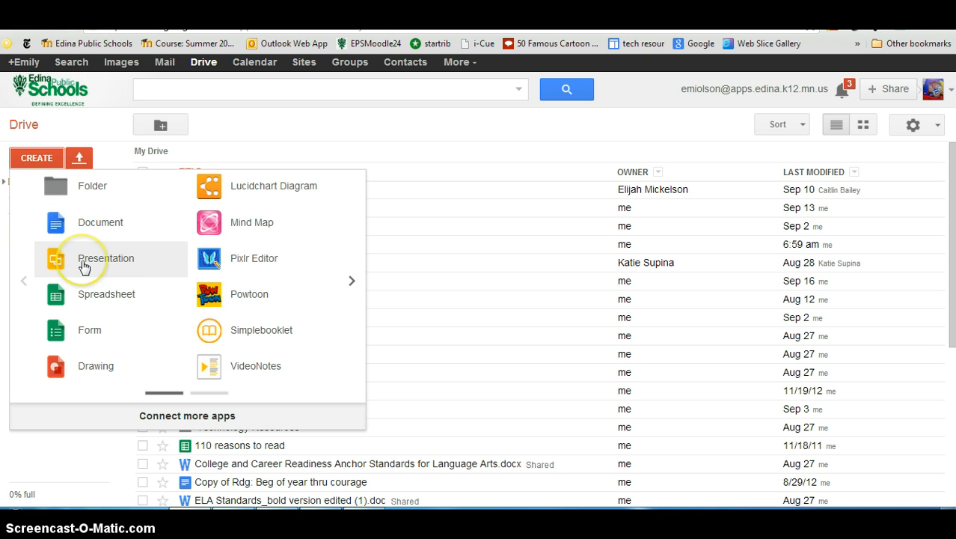
mouse_move(83, 331)
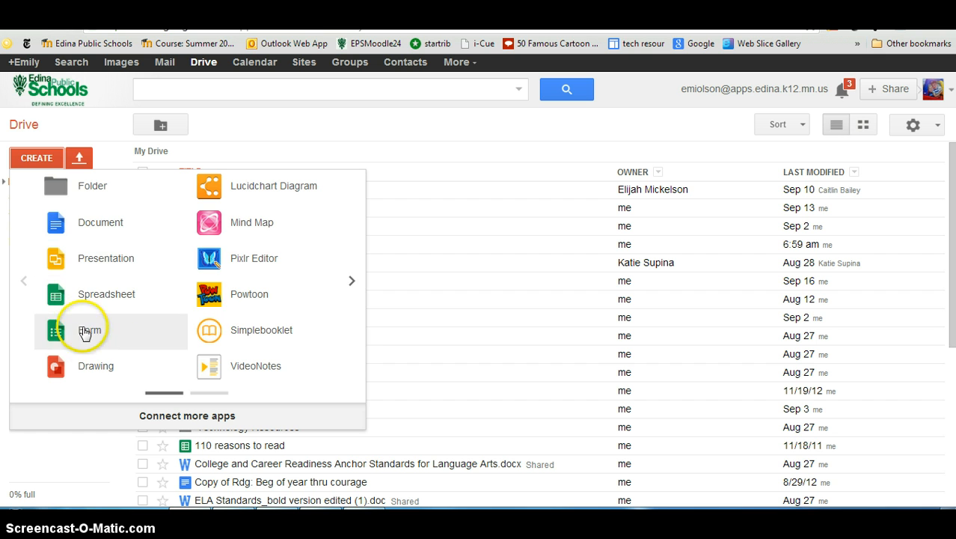
mouse_move(99, 221)
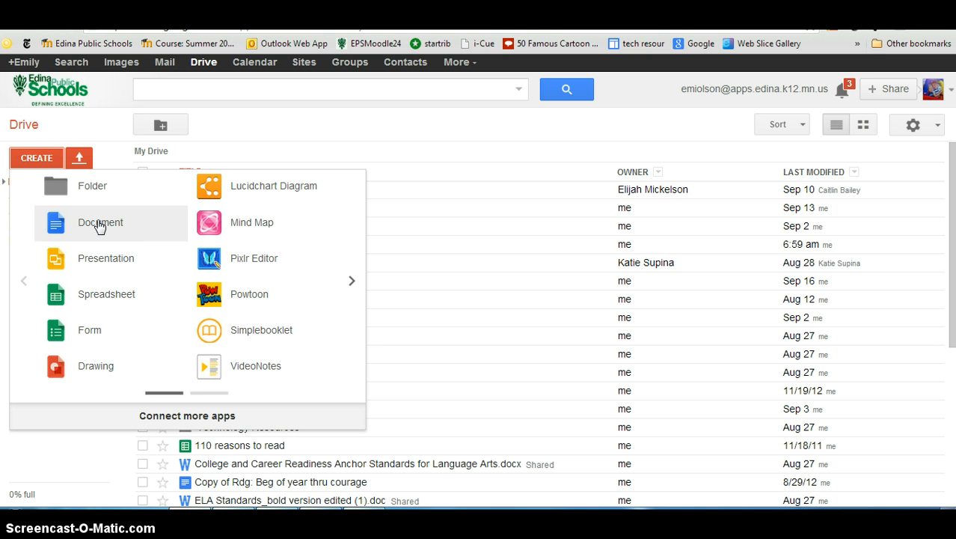
click(101, 222)
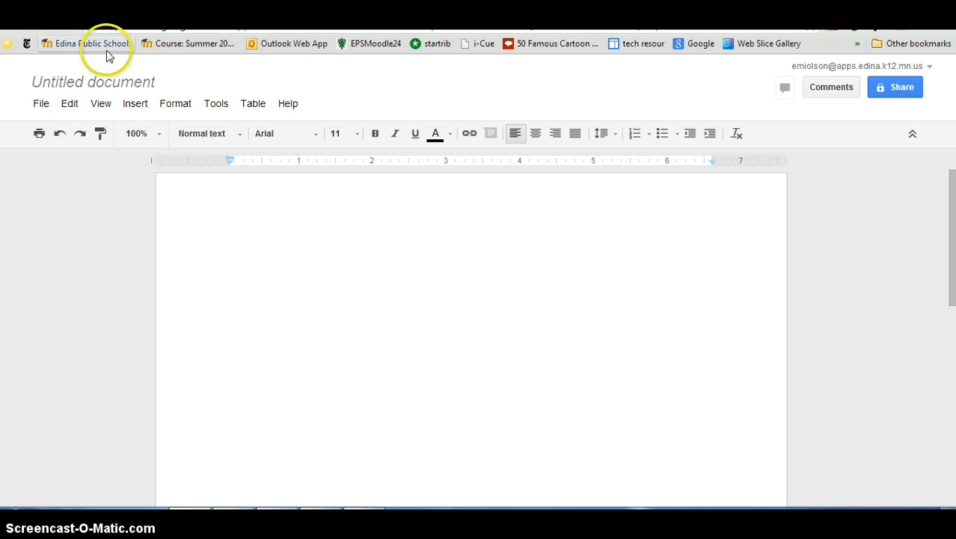
mouse_move(93, 90)
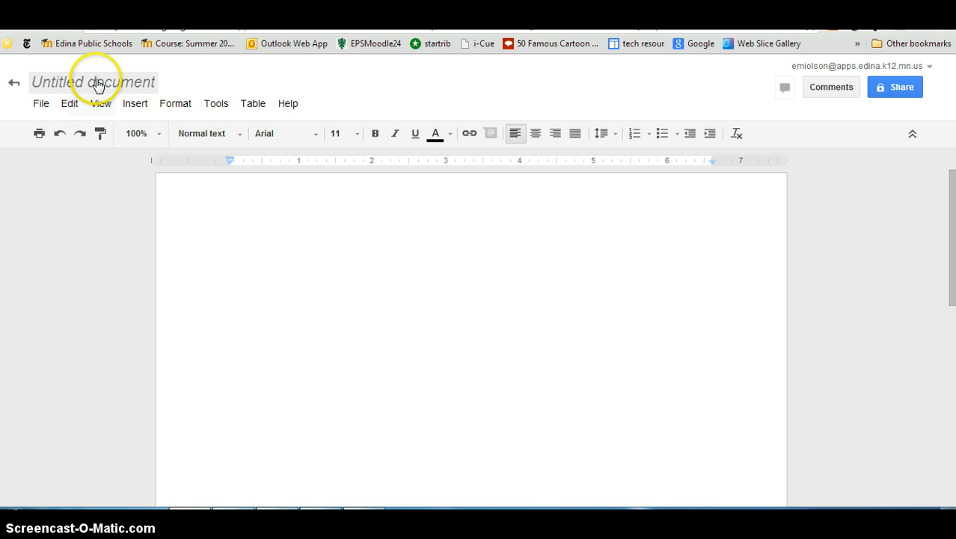
mouse_move(96, 83)
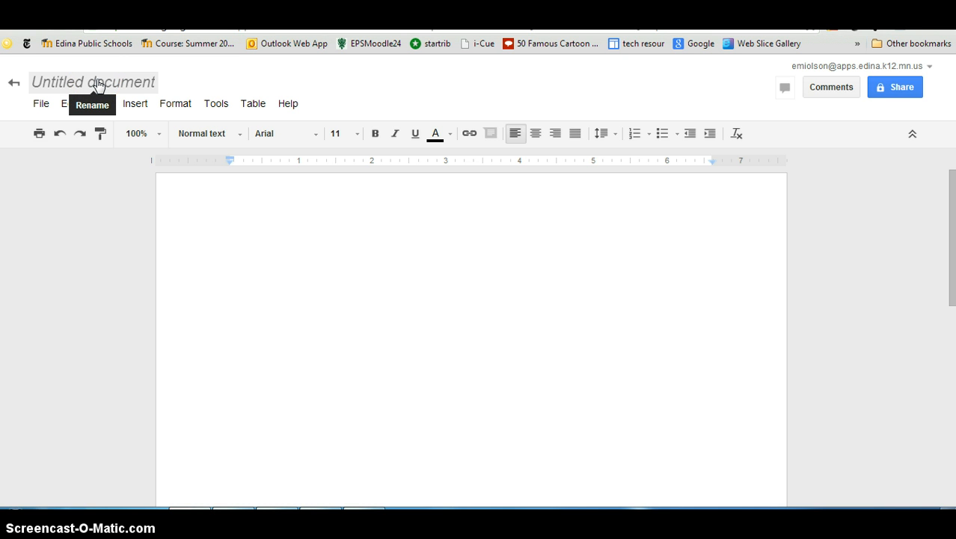
Start renaming the untitled document from its title.
click(94, 81)
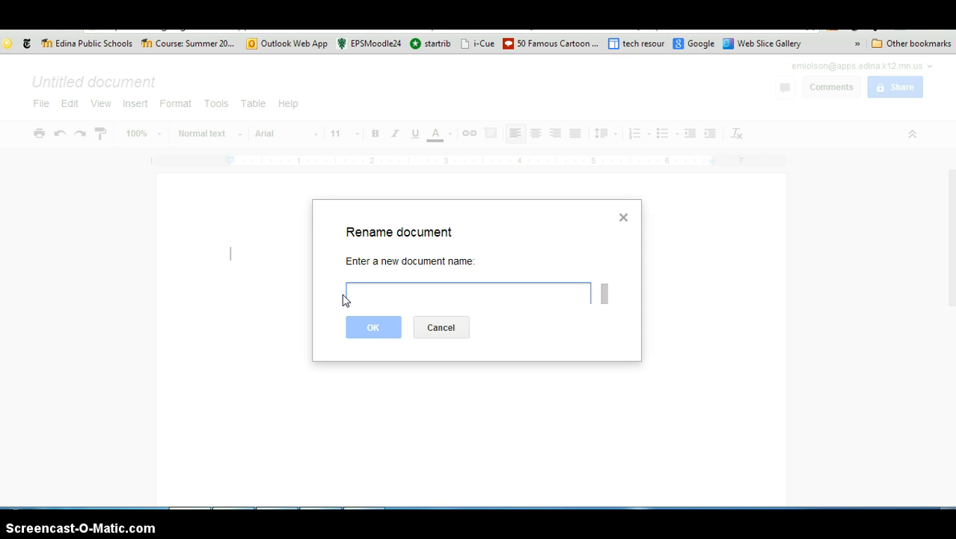
Replace the first attempt '34A' with the name '56B/johnson/ICome From Poem'.
text(34)
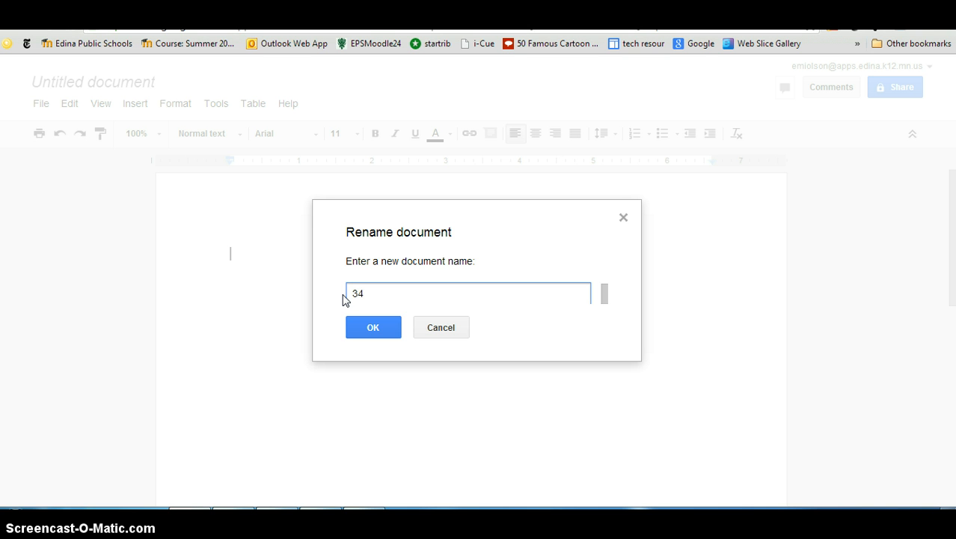
text(A)
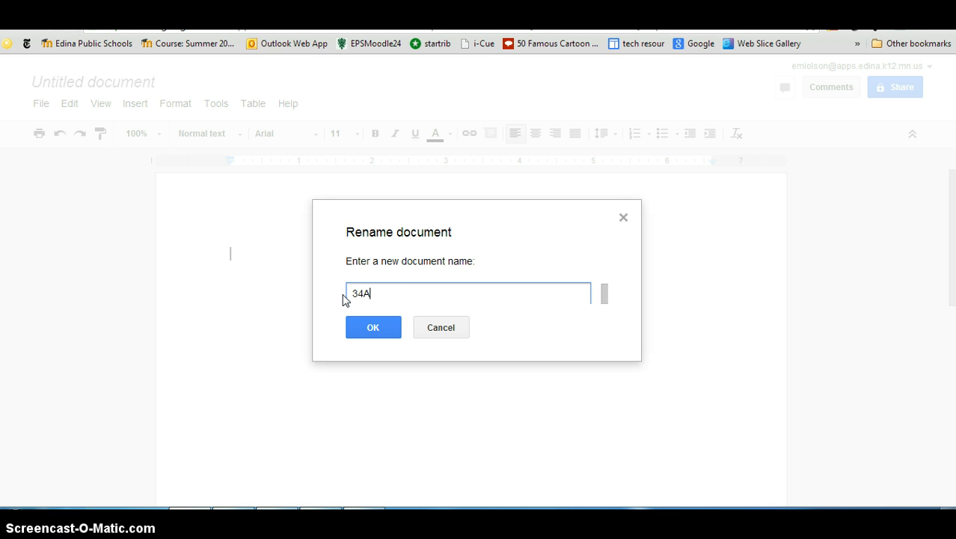
key(ctrl+a)
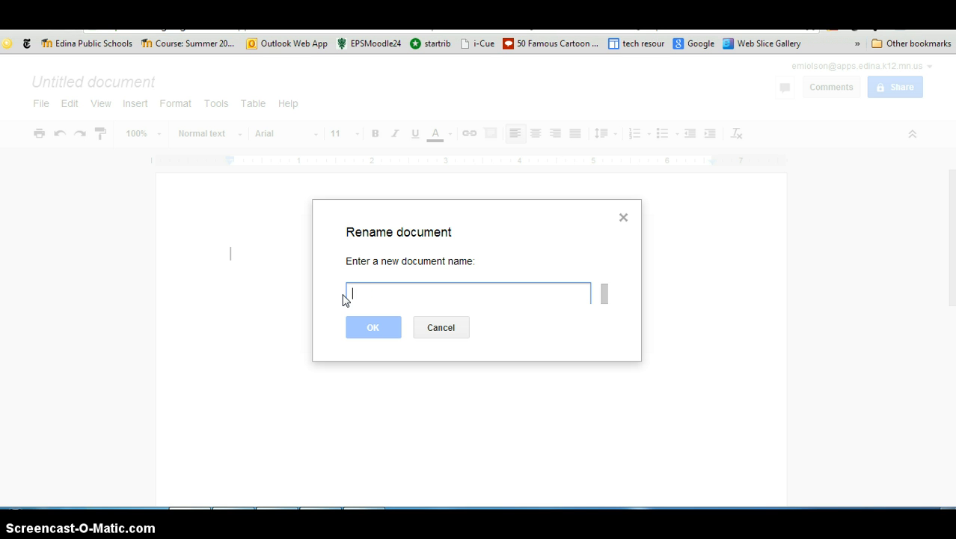
text(56B)
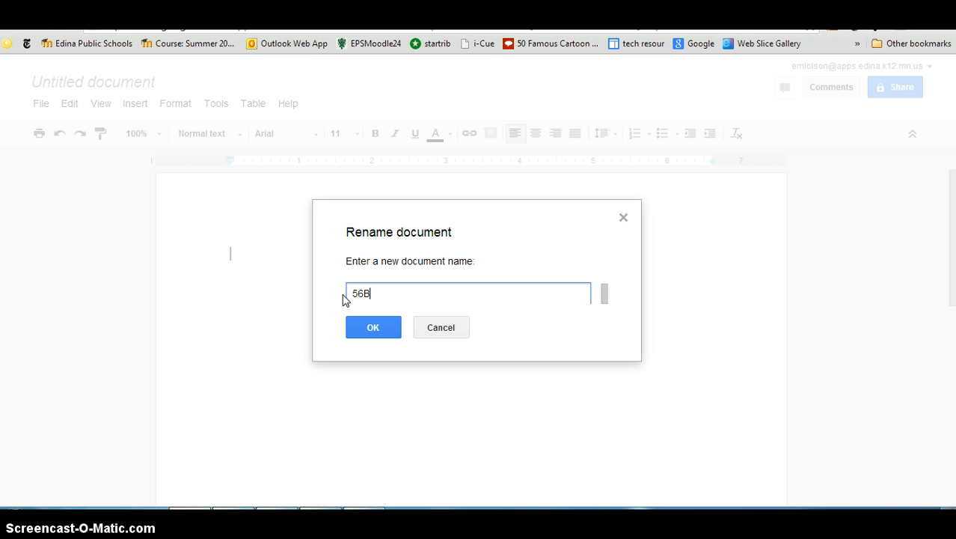
text(/)
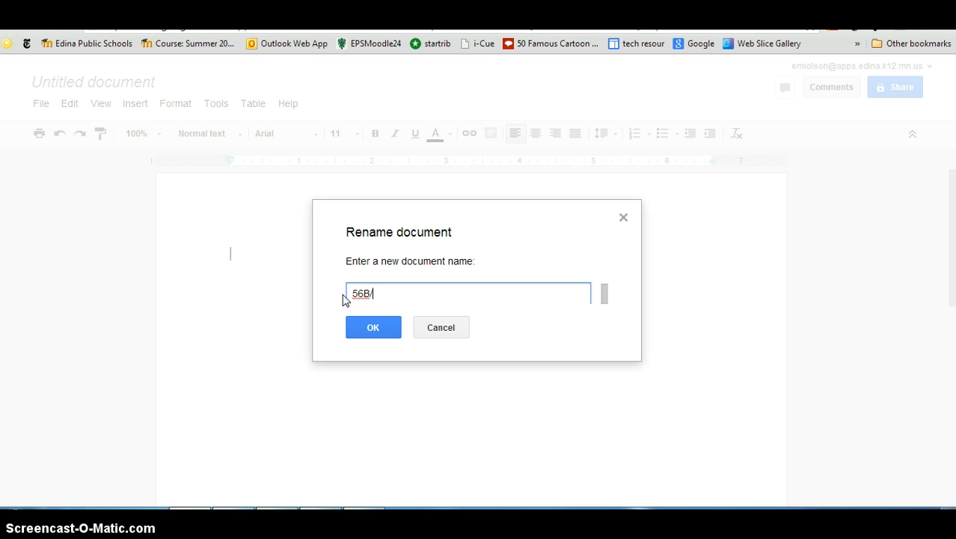
text(johnson)
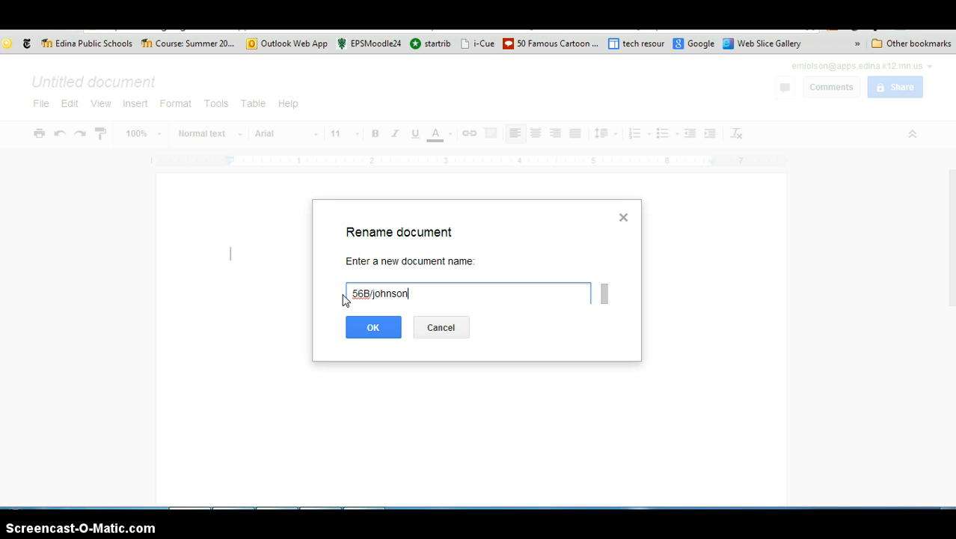
text(/)
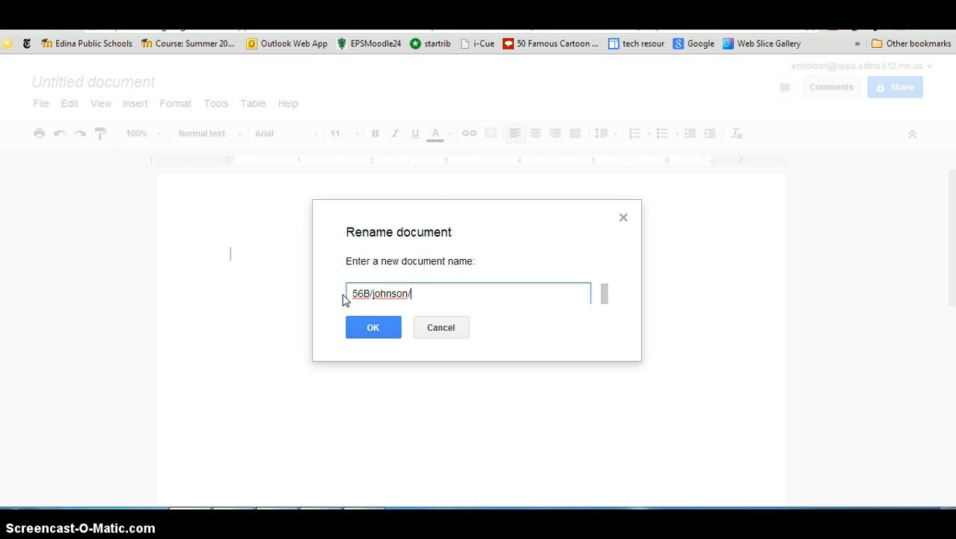
text(lco)
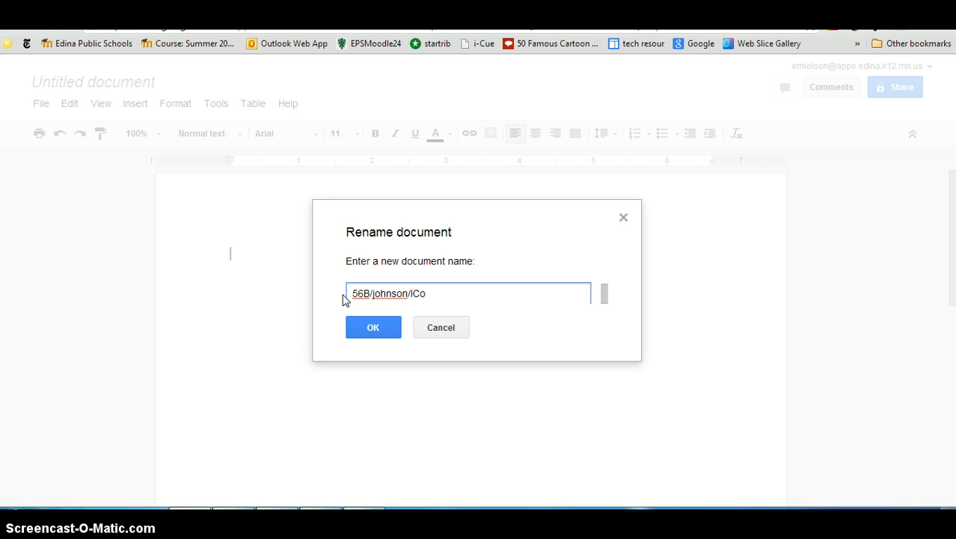
text(From Poe)
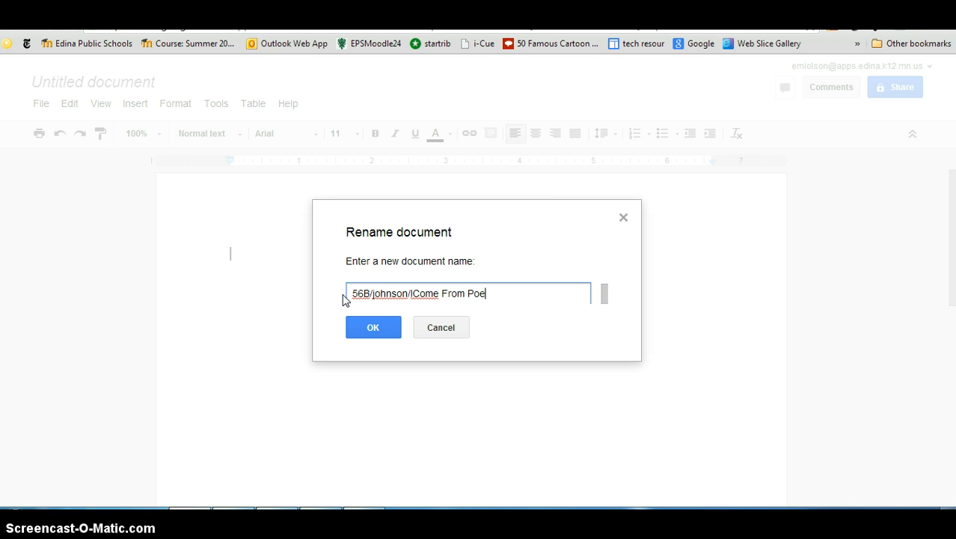
text(m)
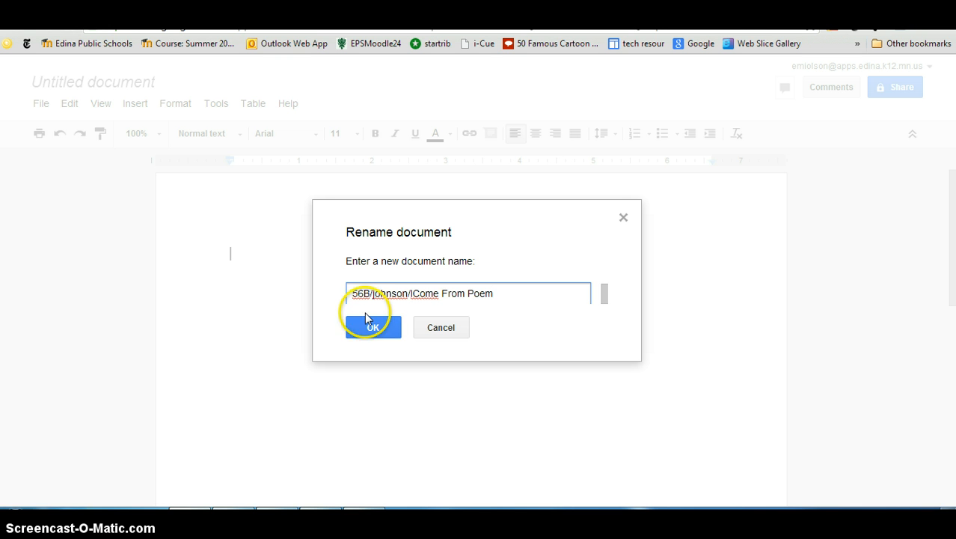
Confirm the name '56B/johnson/ICome From Poem' so the document carries that title.
click(373, 326)
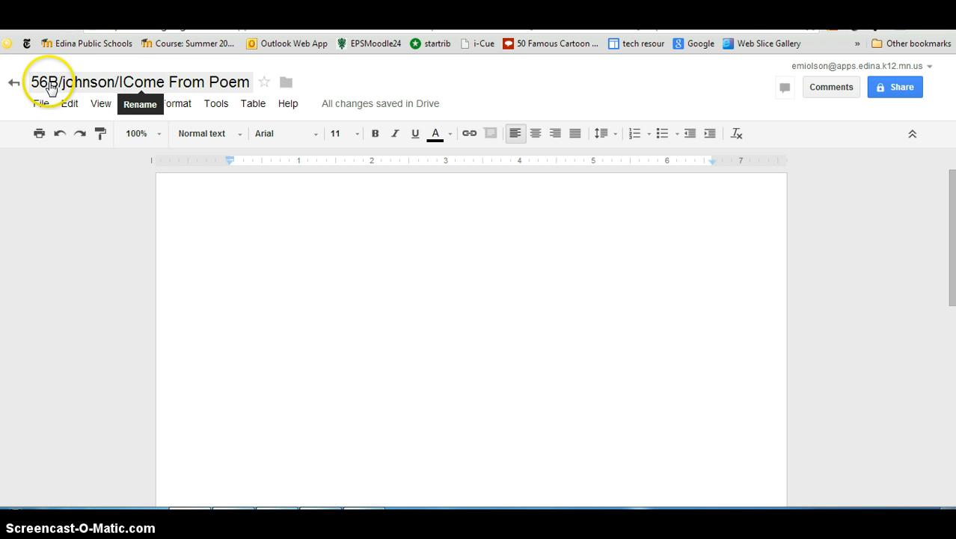
mouse_move(84, 81)
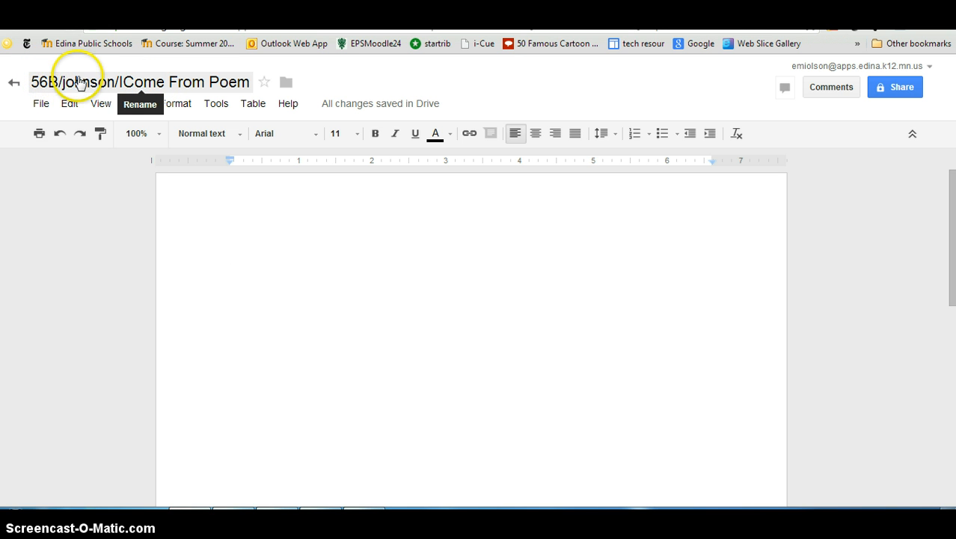
mouse_move(114, 87)
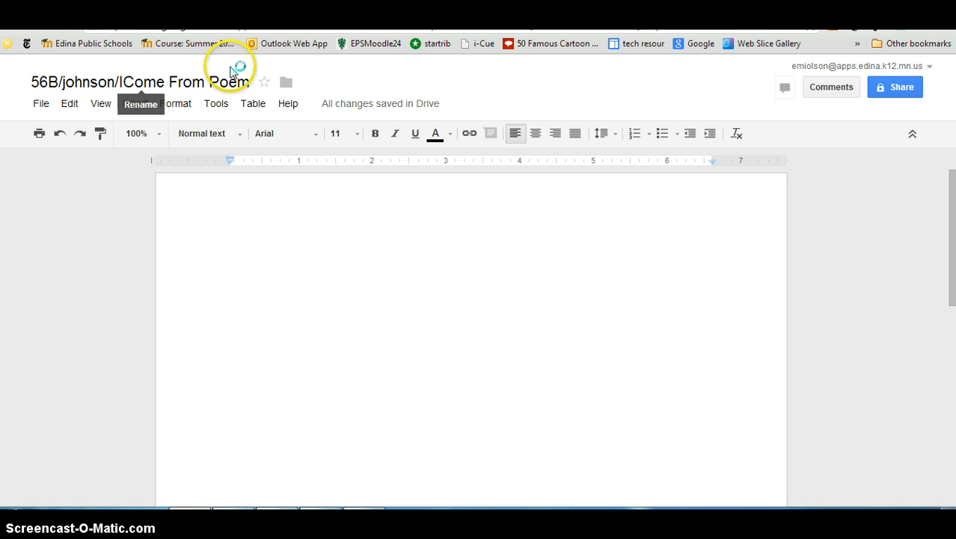
click(142, 80)
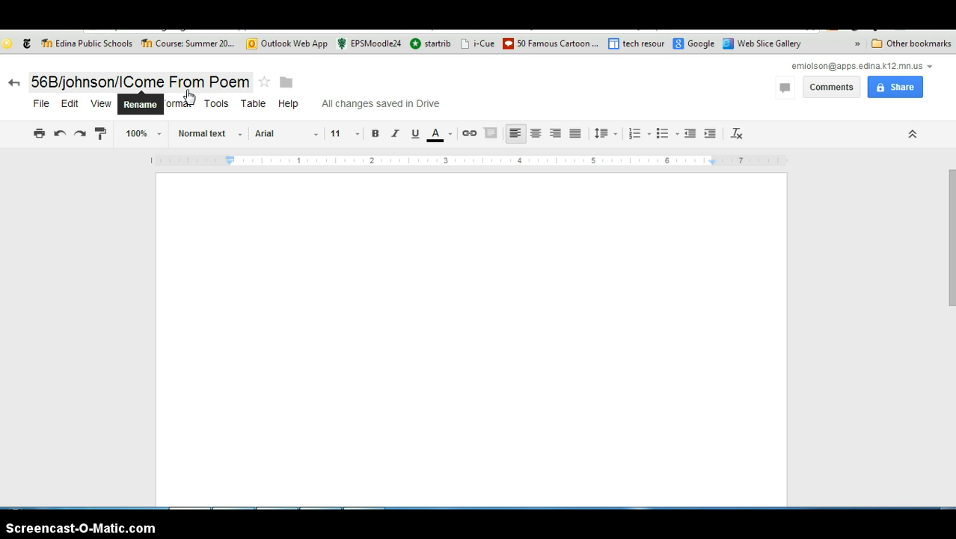
click(230, 254)
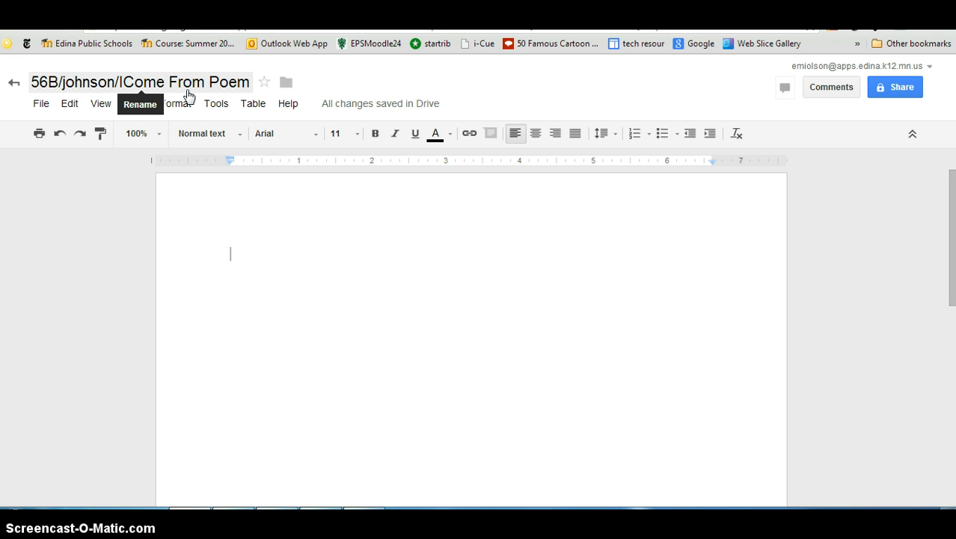